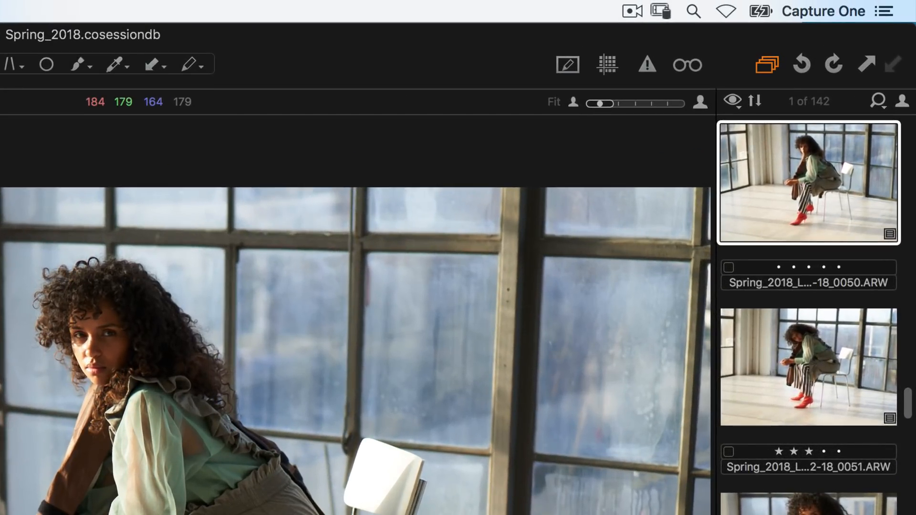
Select studio shot 0051 in the browser and raise its rating to five stars.
left_click(731, 276)
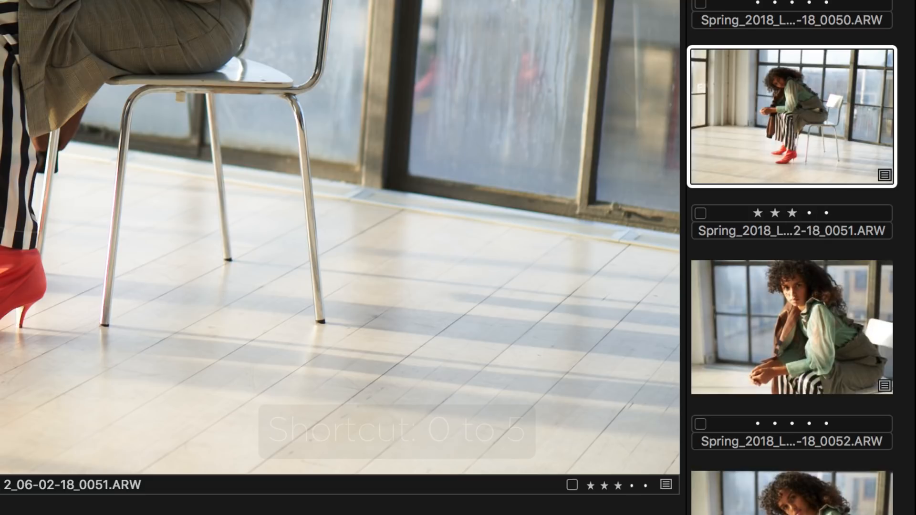
key("5")
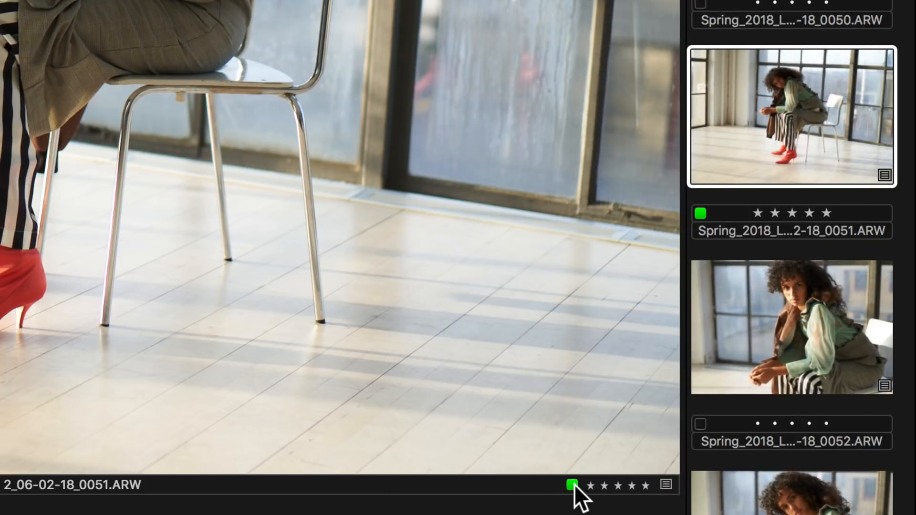
Tag the five-star shot 0051 green via the colour tag box and shortcut key.
left_click(570, 485)
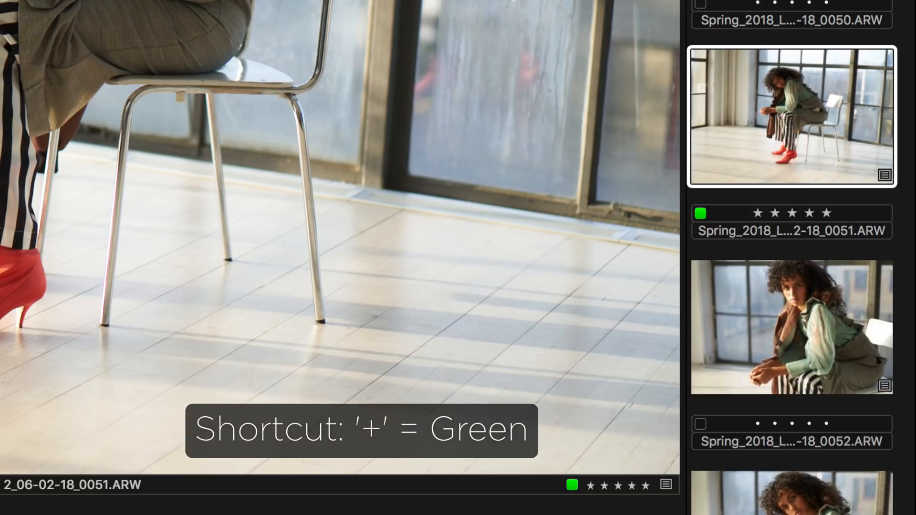
key("minus")
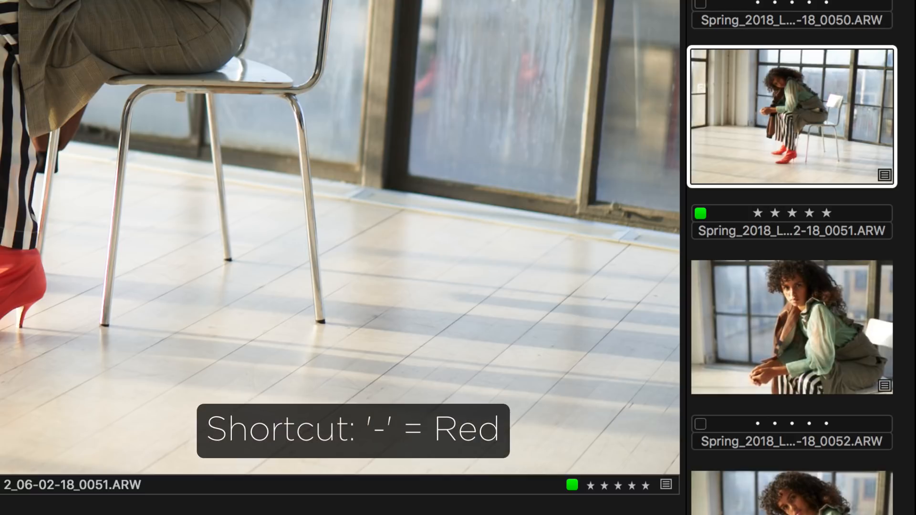
key("minus")
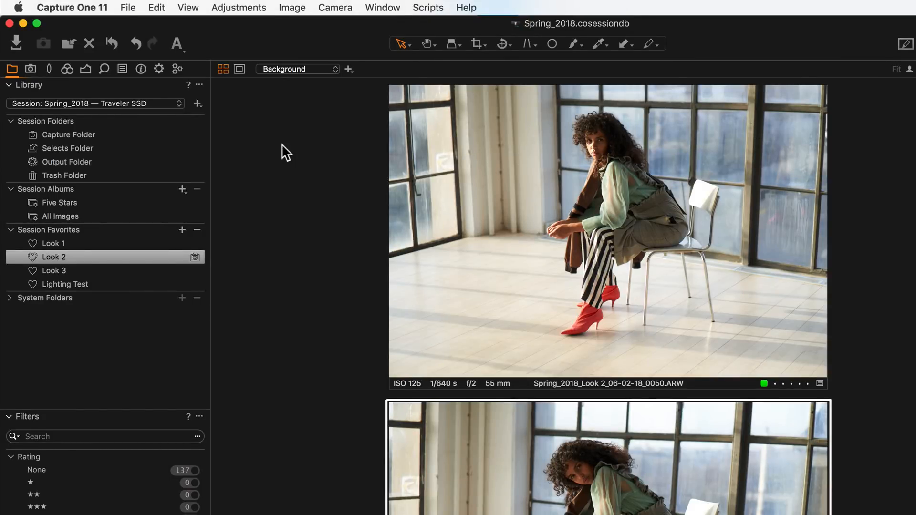
mouse_move(261, 156)
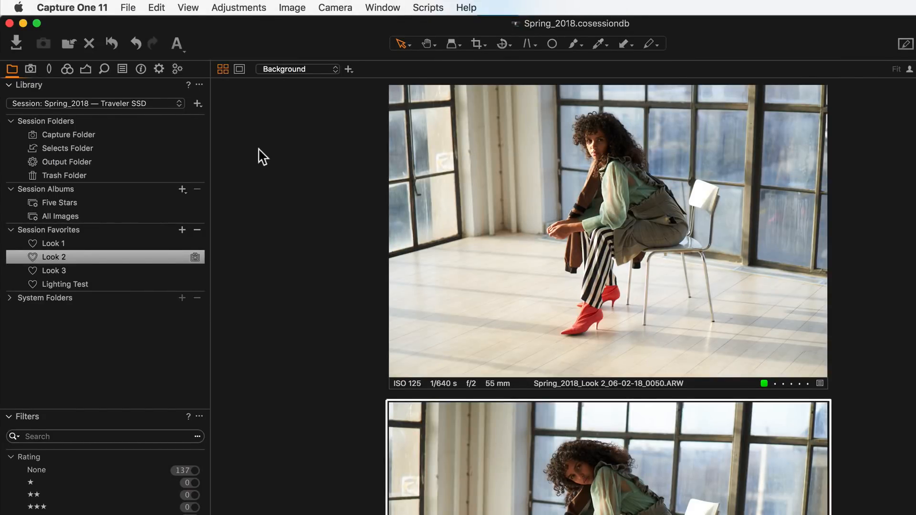
Show the Edit Keyboard Shortcuts editor with the Adjustments command group expanded.
left_click(70, 8)
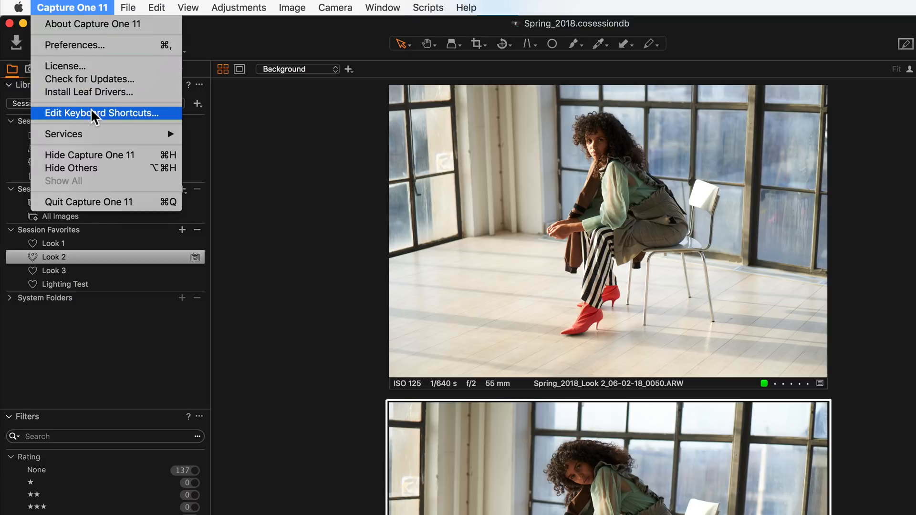
left_click(101, 113)
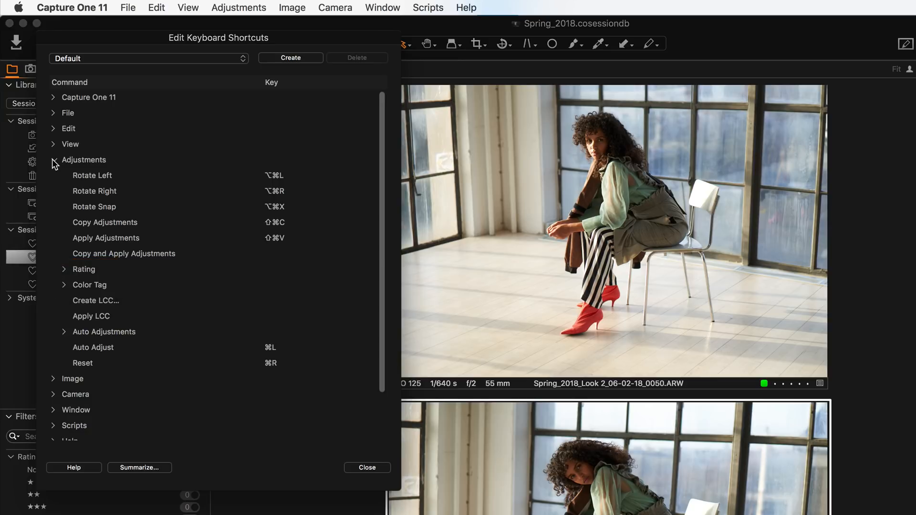
left_click(367, 468)
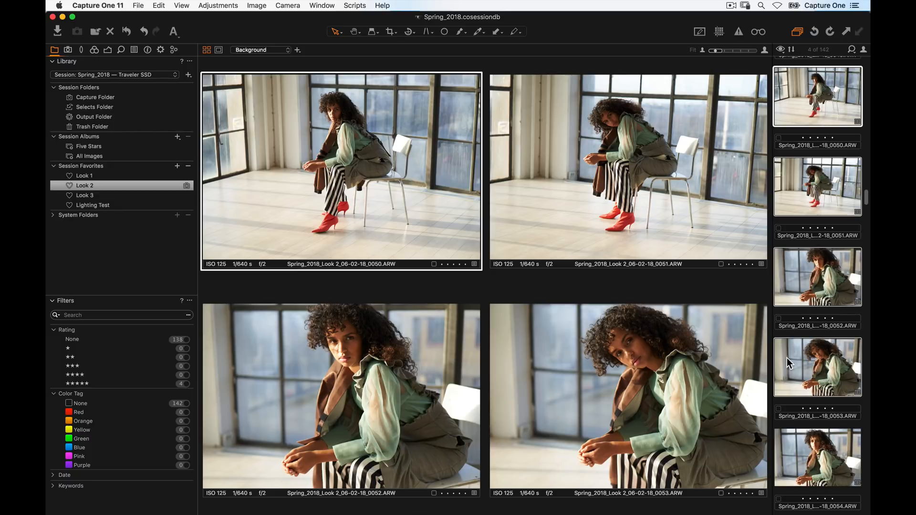
Select four shots with Edit All Selected Variants on, then rate and green-tag them together.
left_click(159, 4)
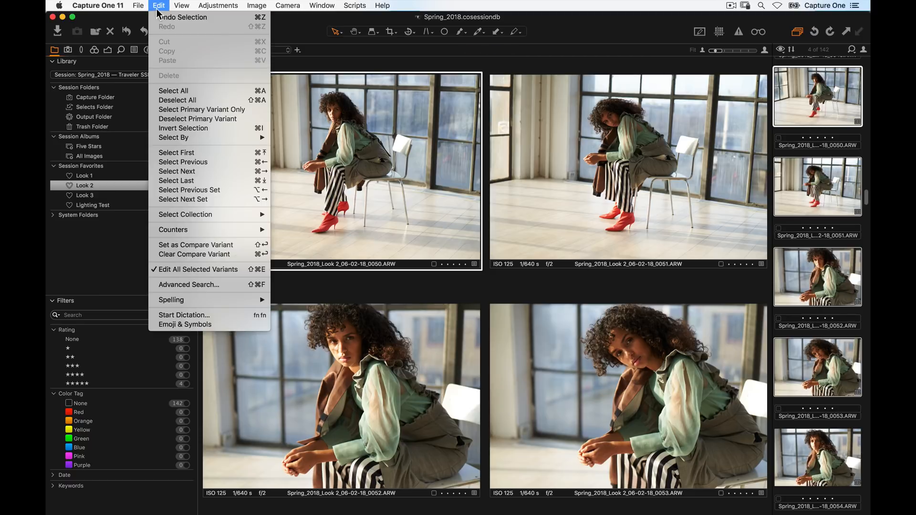
mouse_move(168, 269)
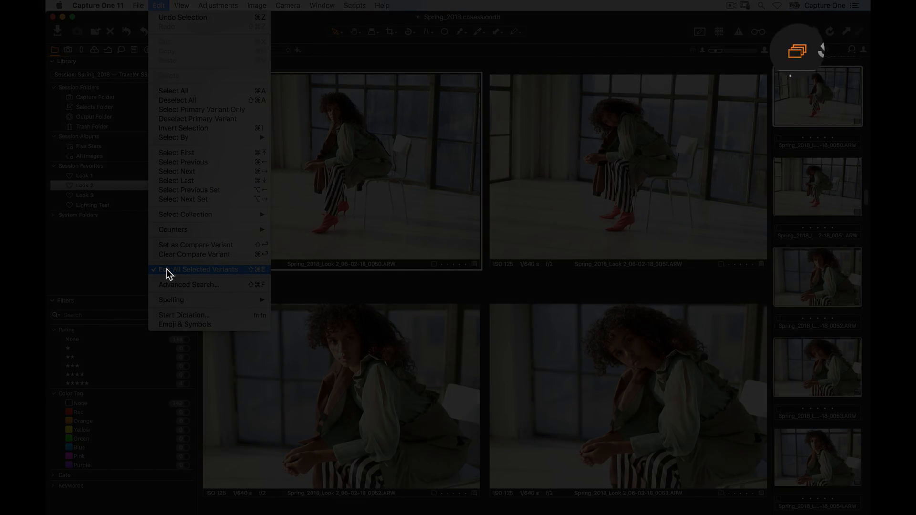
left_click(195, 269)
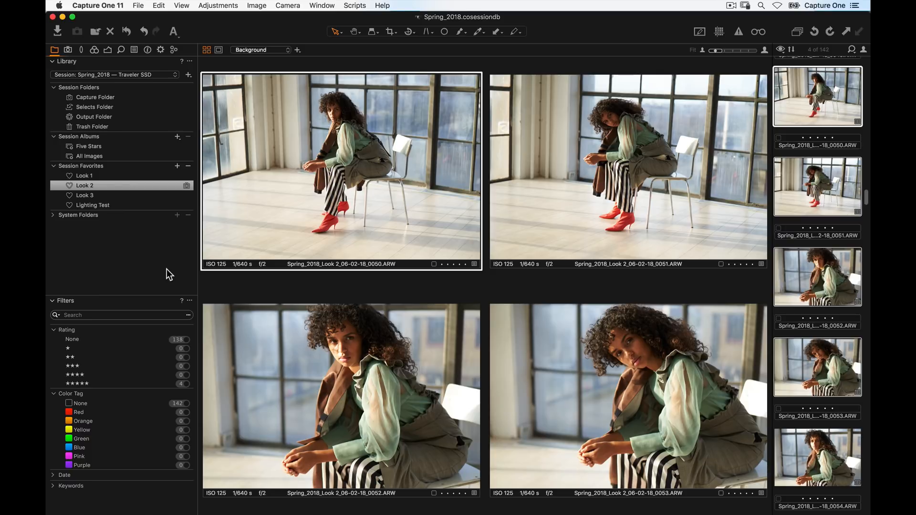
left_click(628, 167)
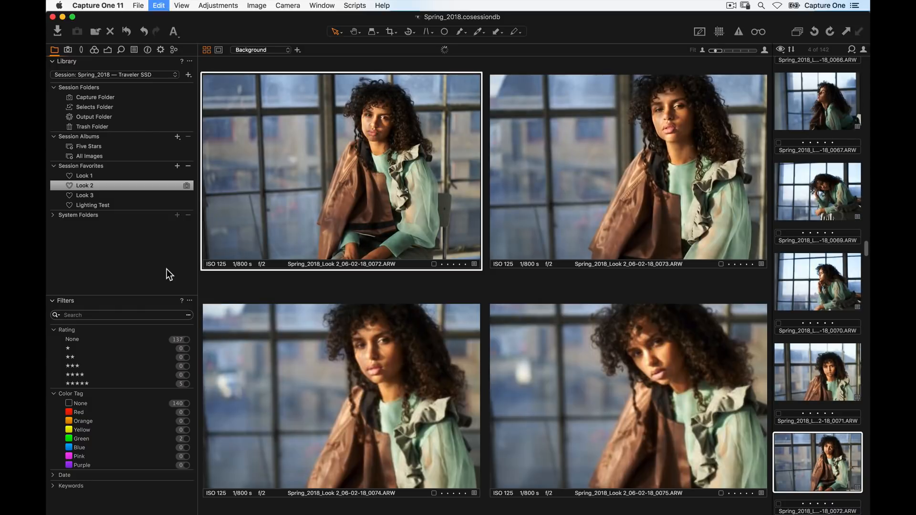
scroll("down", 3)
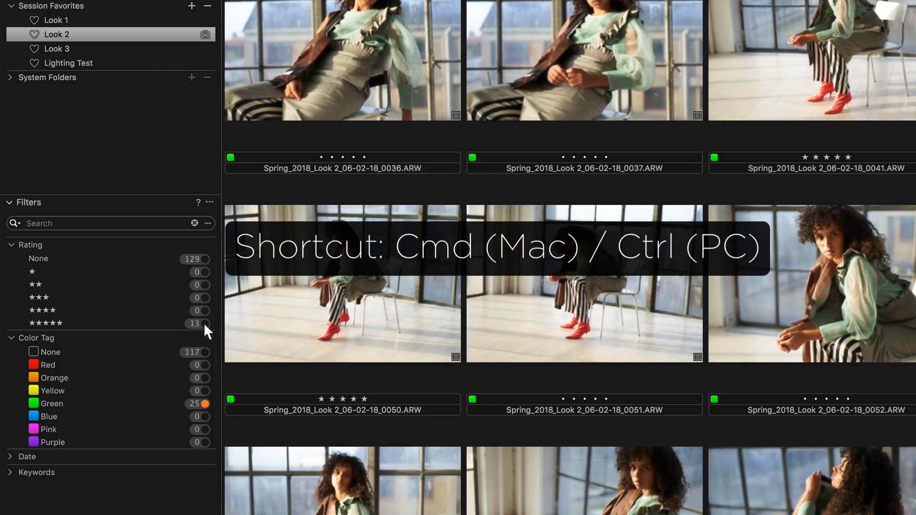
Set the Filters tool to require images to match all active filter criteria.
scroll("down", 3)
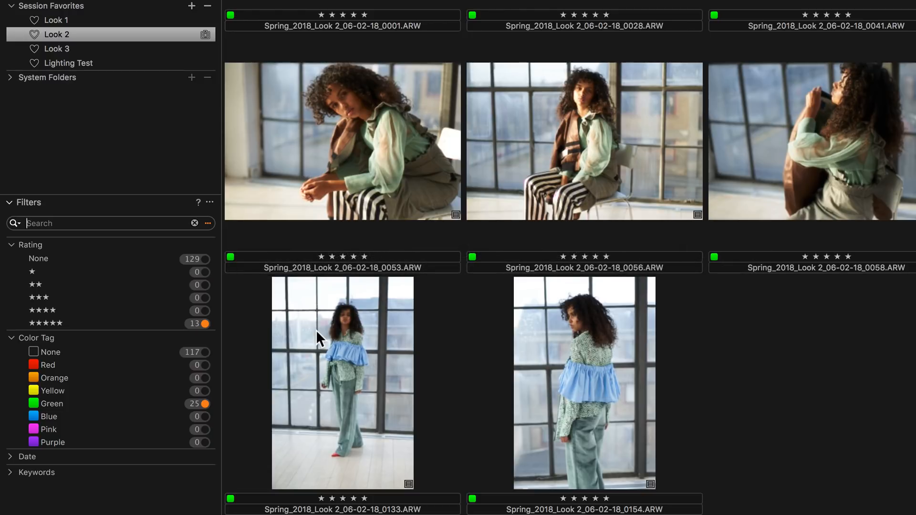
mouse_move(212, 209)
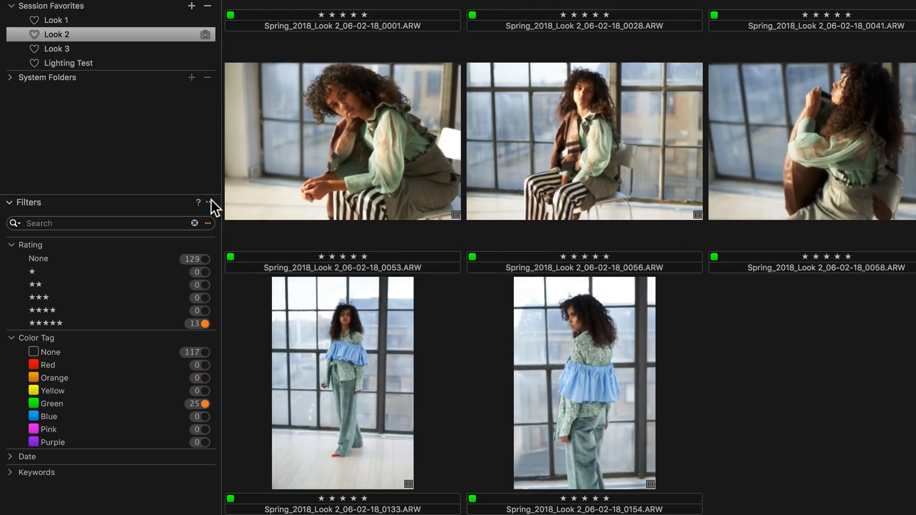
left_click(208, 202)
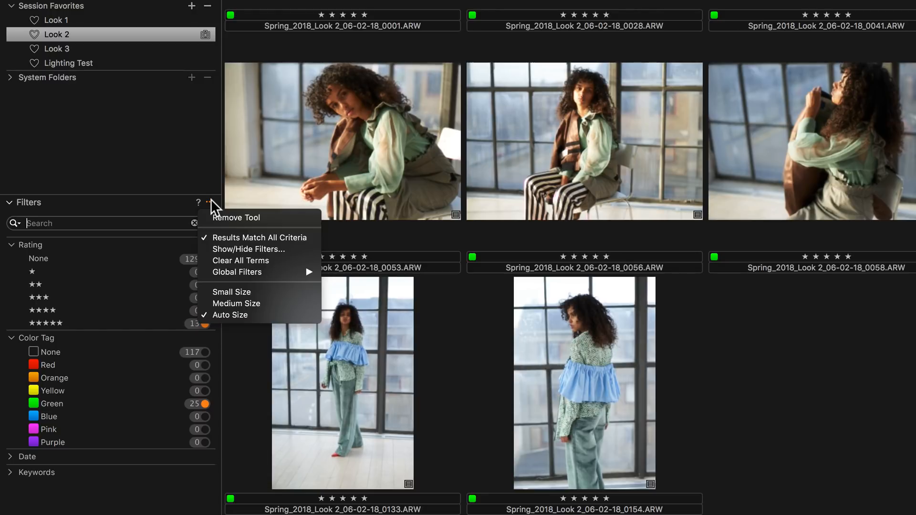
mouse_move(229, 243)
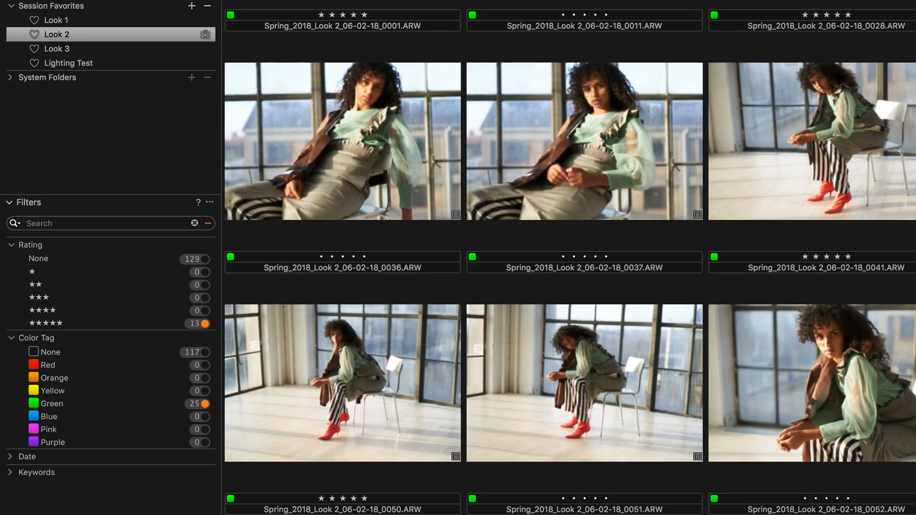
mouse_move(252, 241)
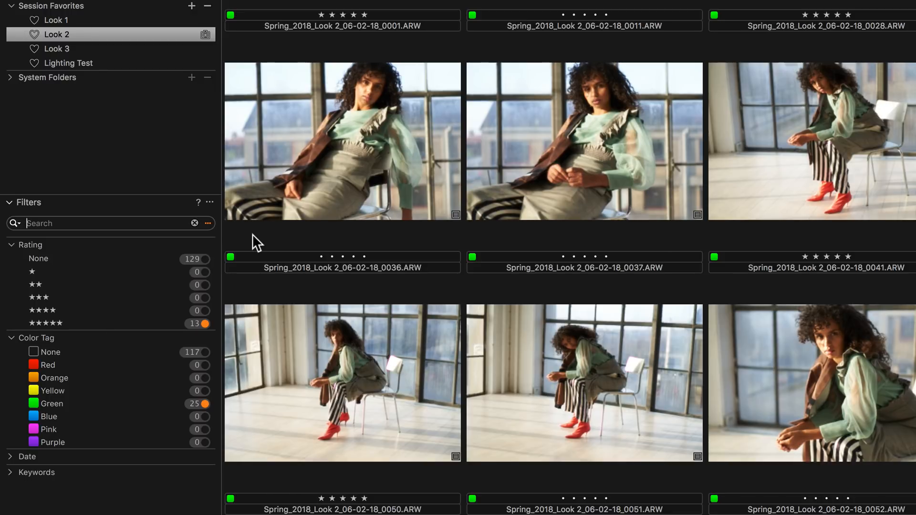
left_click(209, 202)
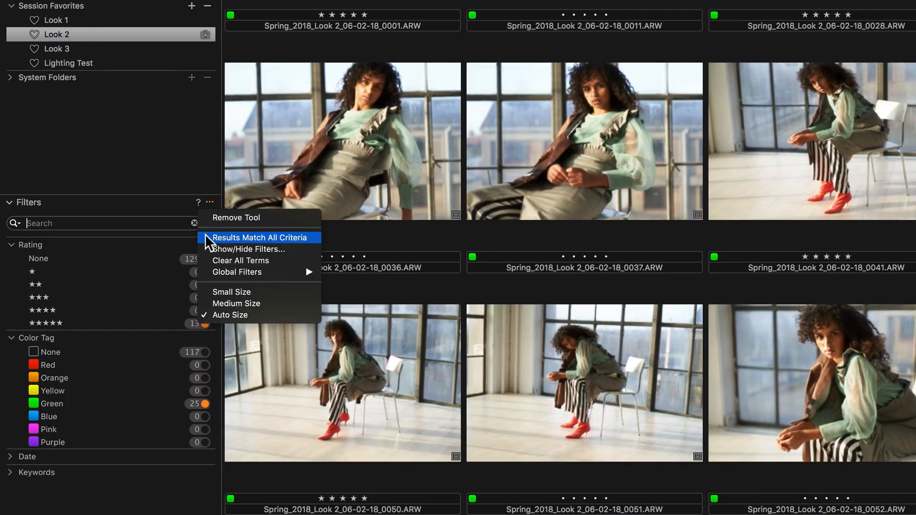
left_click(259, 238)
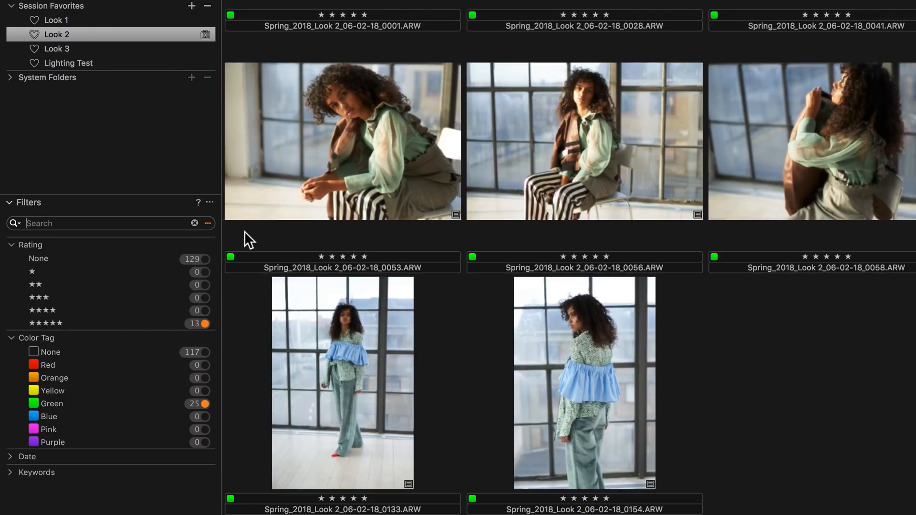
left_click(210, 202)
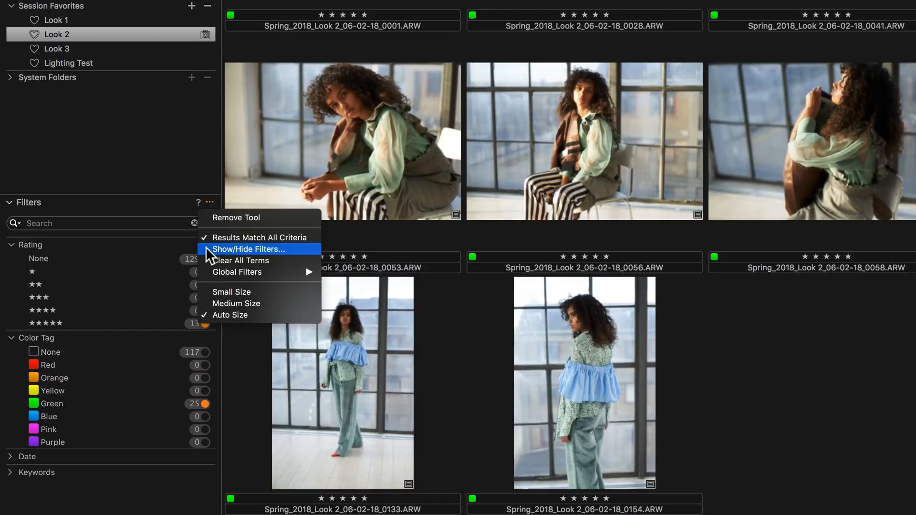
Bring up the Show/Hide Metadata Filters list from the Filters tool menu.
left_click(245, 249)
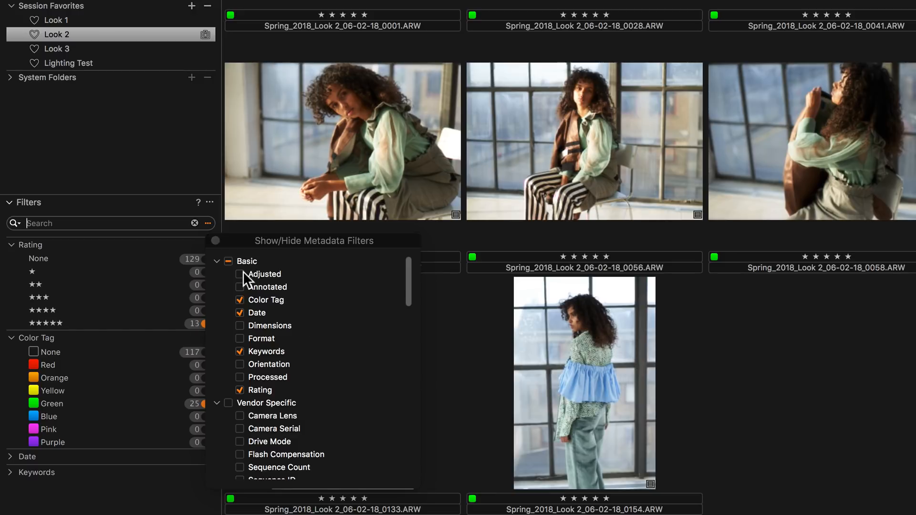
left_click(240, 275)
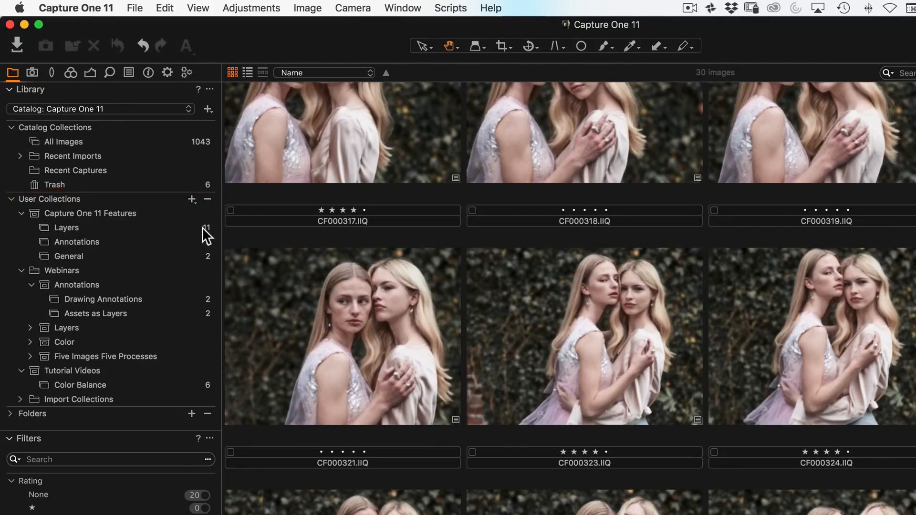
Show the Album / Smart Album menu from the + beside Spring_2018 Session Albums.
left_click(191, 199)
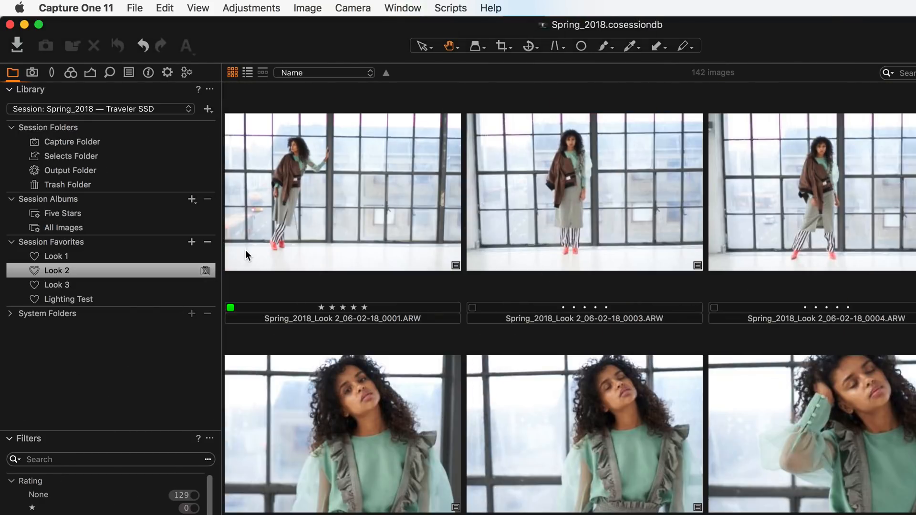
left_click(192, 200)
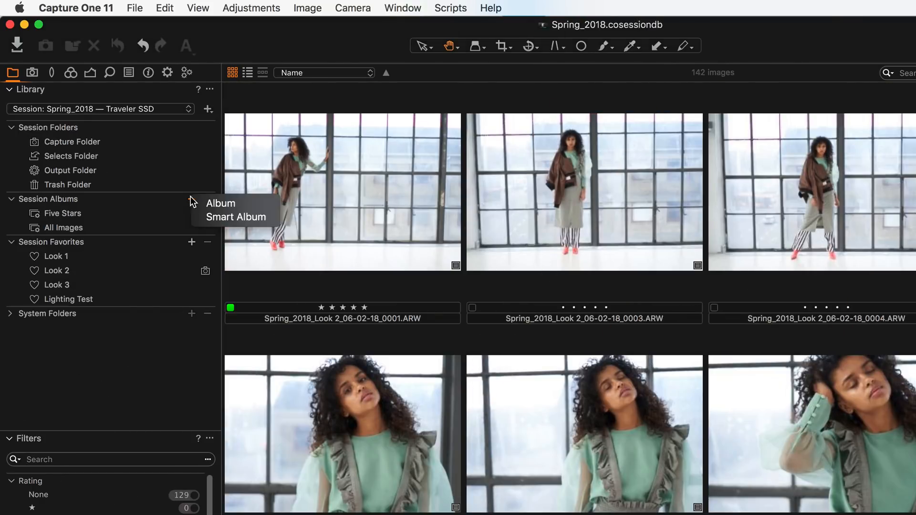
mouse_move(212, 223)
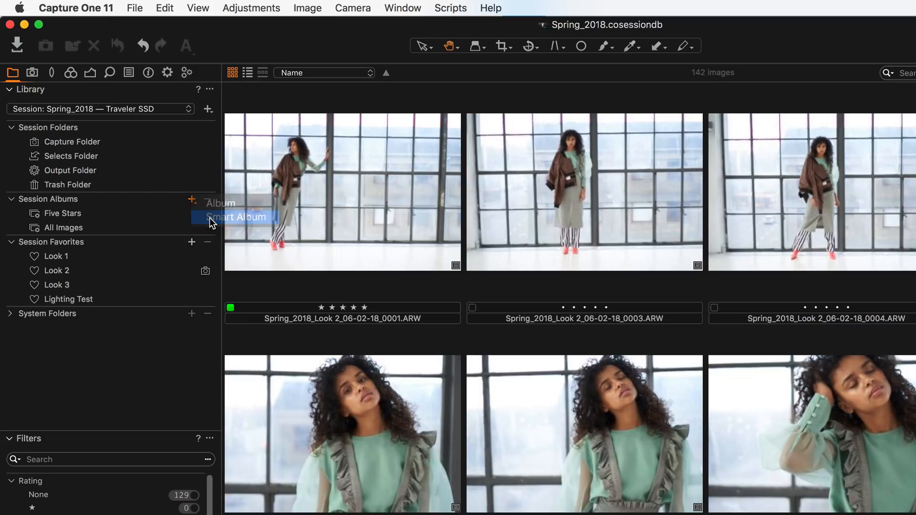
Start a new smart album named 'Five Star + Green Tag'.
left_click(234, 216)
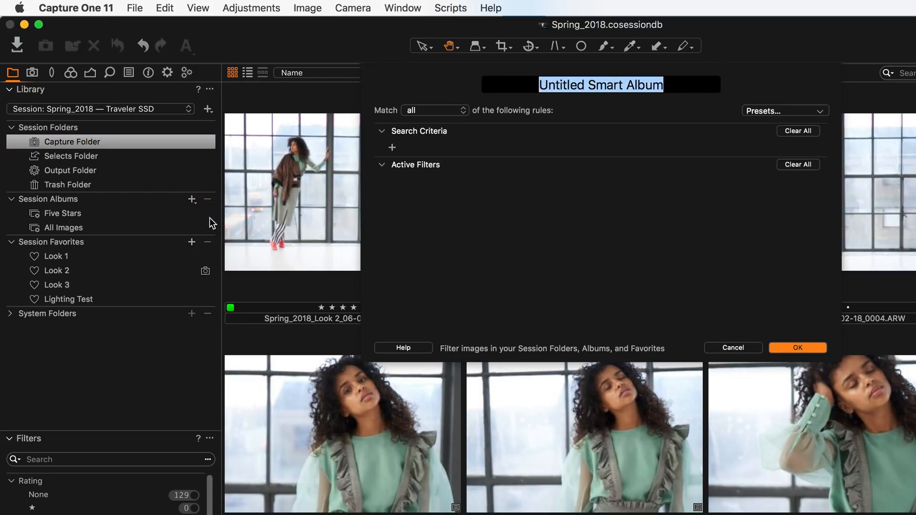
type("Five Star +")
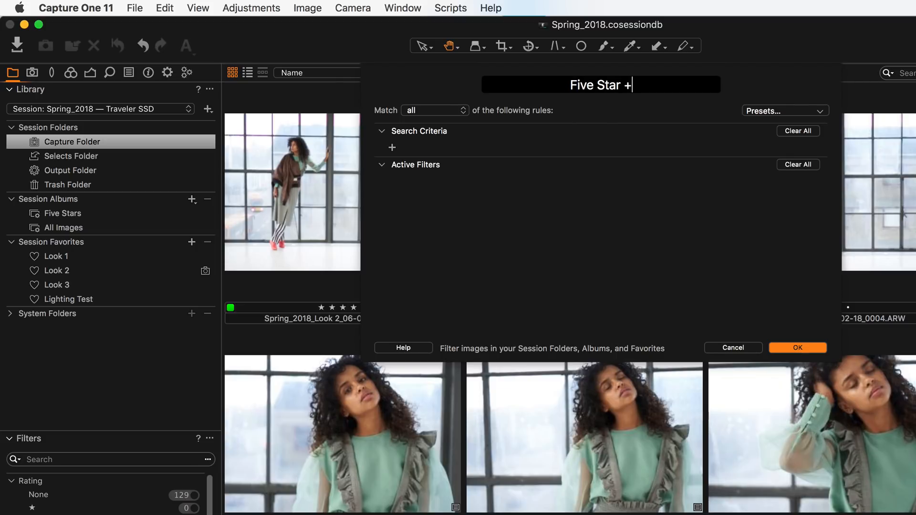
type("Green Tag")
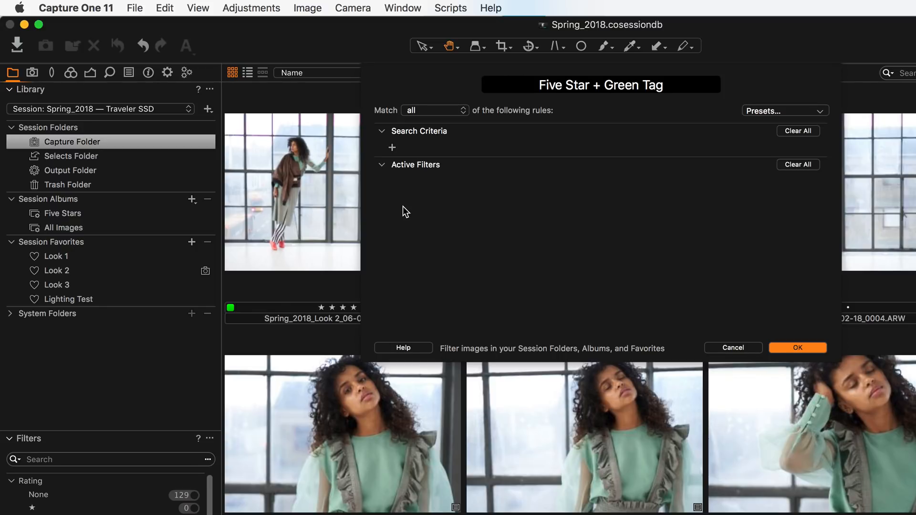
Add rules Rating equals 5 stars and Color Tag is Green, matching all, and confirm.
left_click(391, 148)
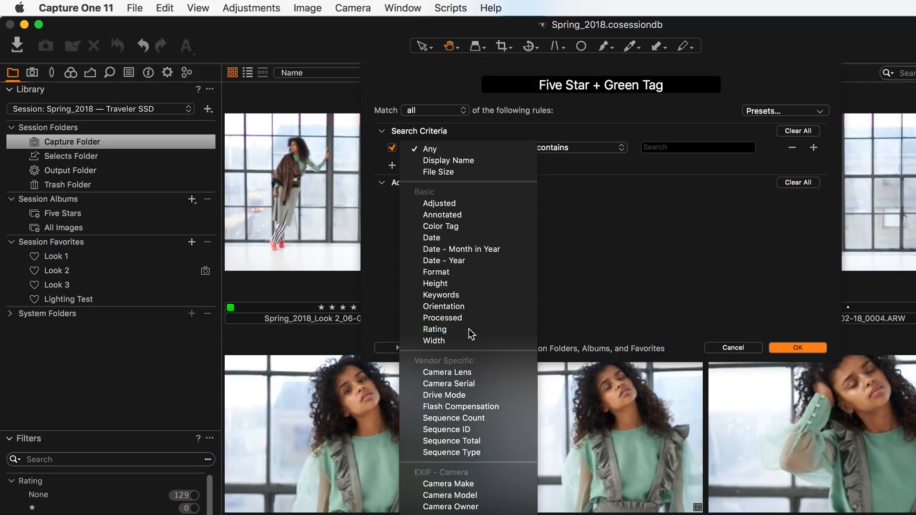
left_click(435, 329)
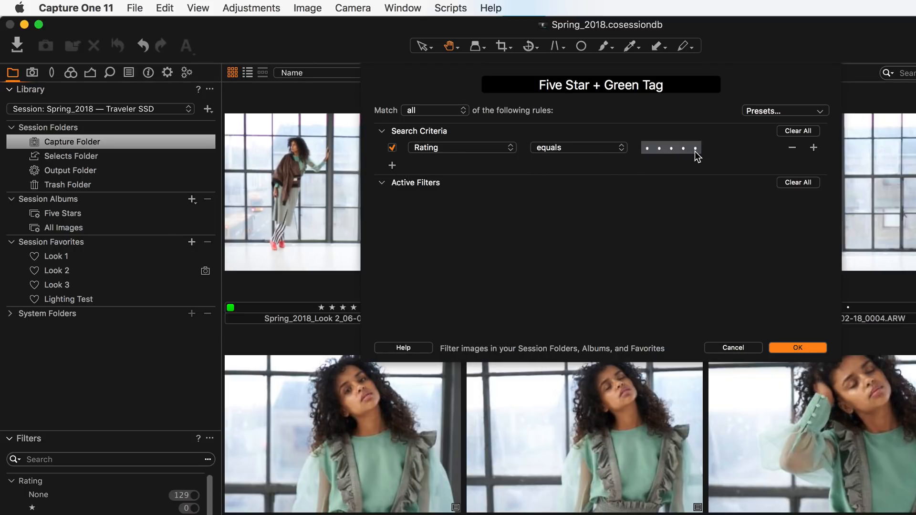
left_click(695, 148)
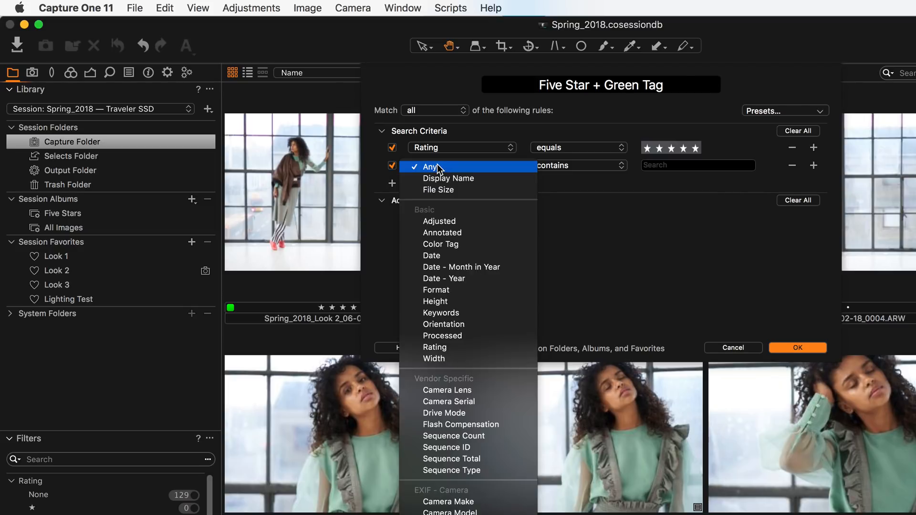
mouse_move(462, 233)
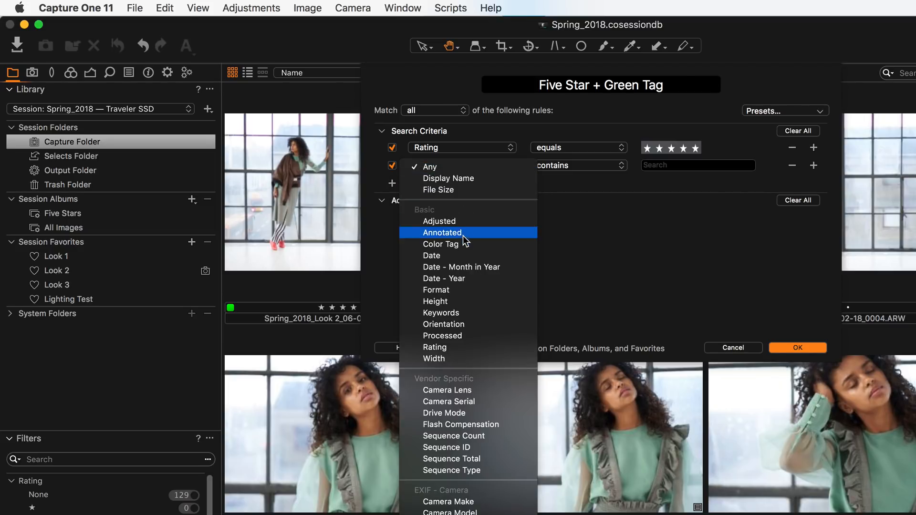
left_click(437, 244)
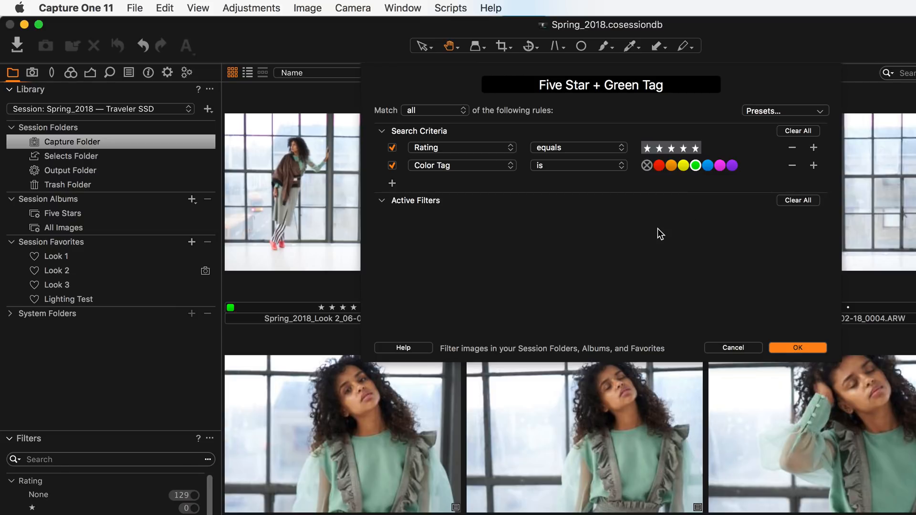
mouse_move(455, 127)
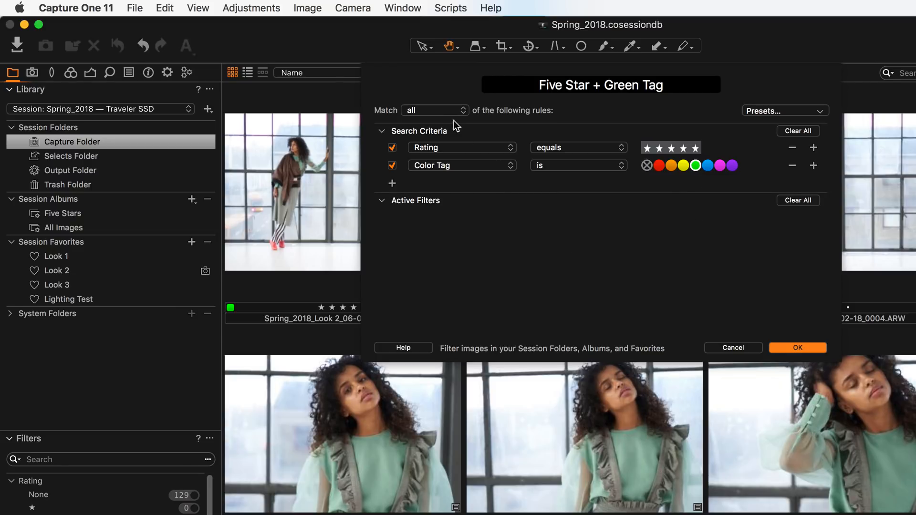
left_click(435, 110)
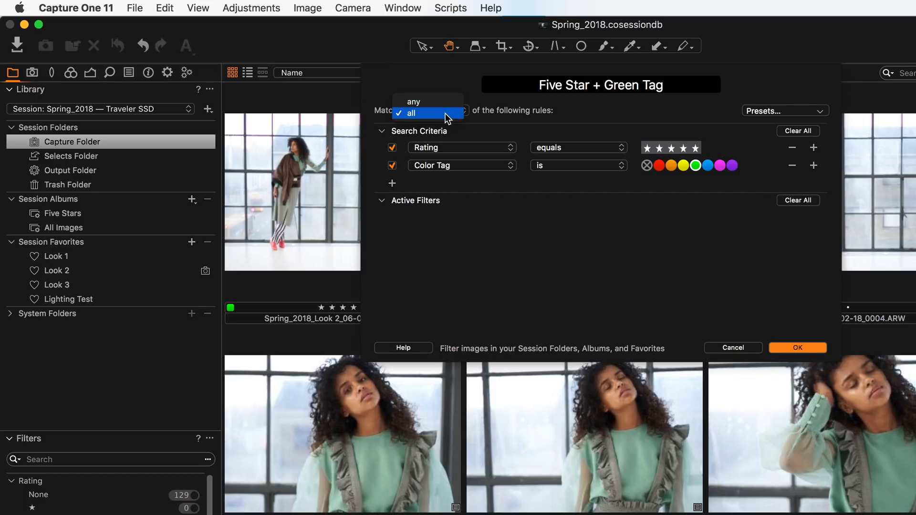
left_click(426, 112)
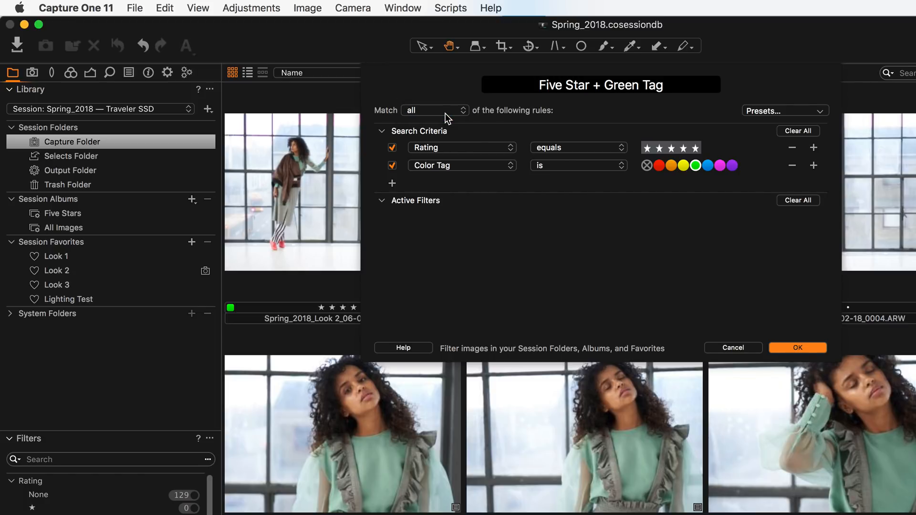
left_click(798, 347)
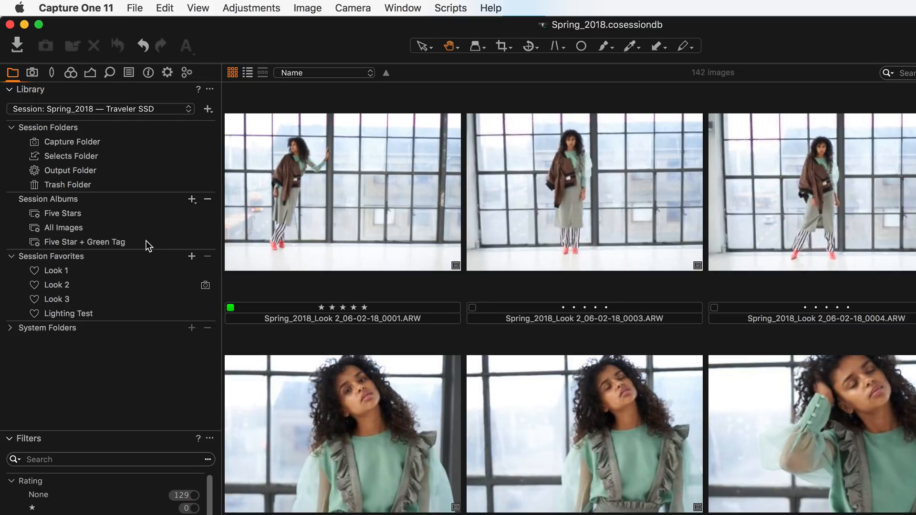
Open the Five Star + Green Tag album so only its ten matching shots show.
left_click(84, 242)
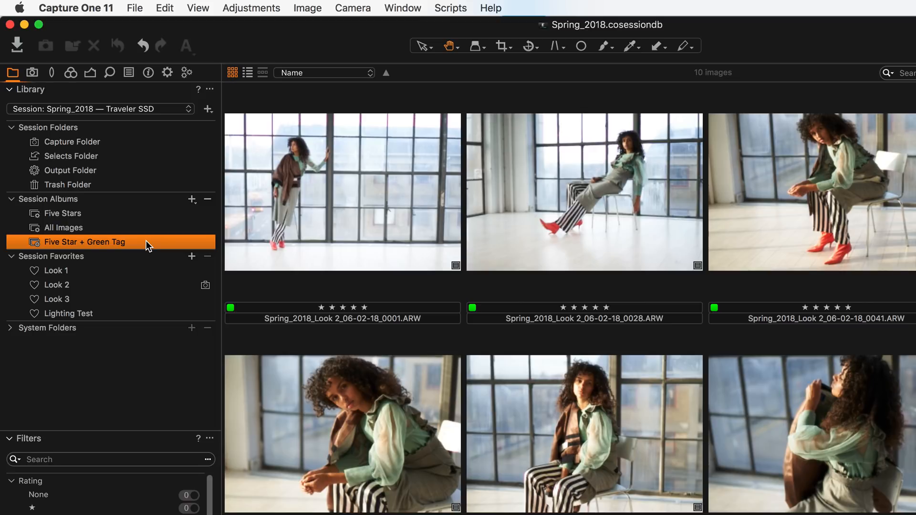
mouse_move(144, 290)
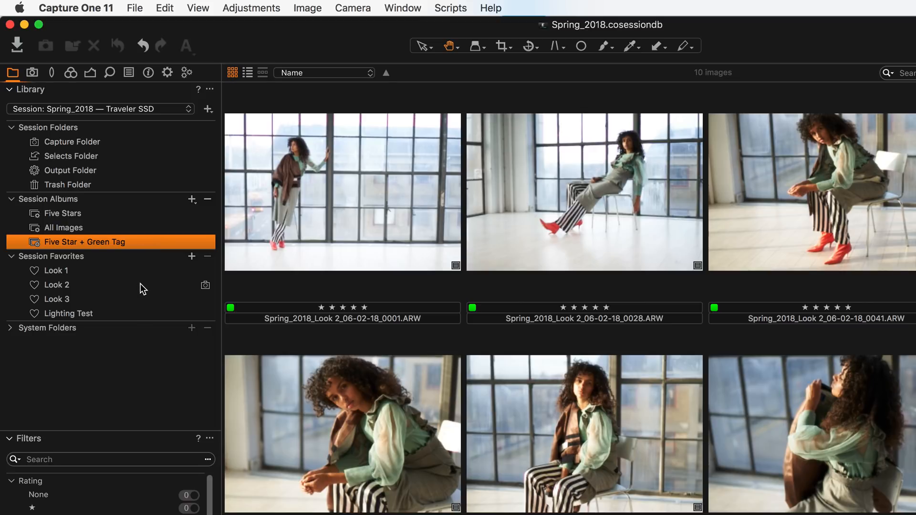